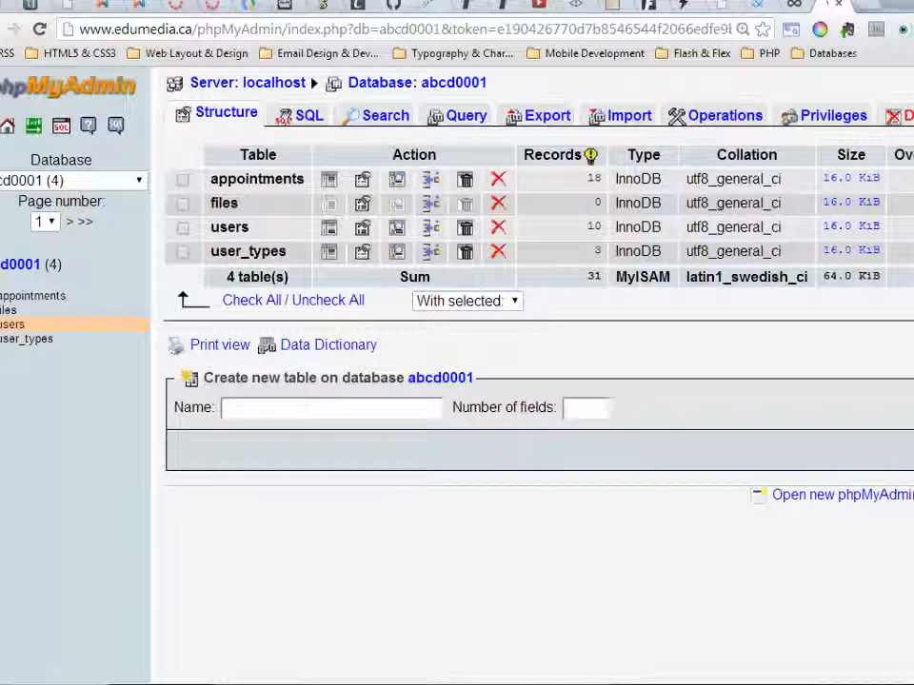
mouse_move(763, 613)
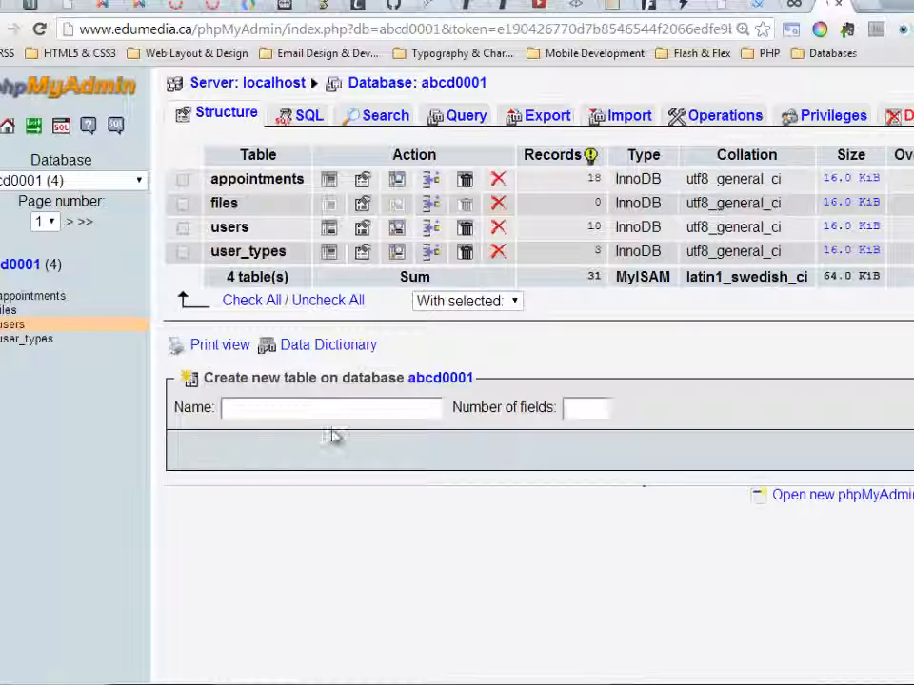
- Start a new table named things with 2 fields in database abcd0001
left_click(331, 407)
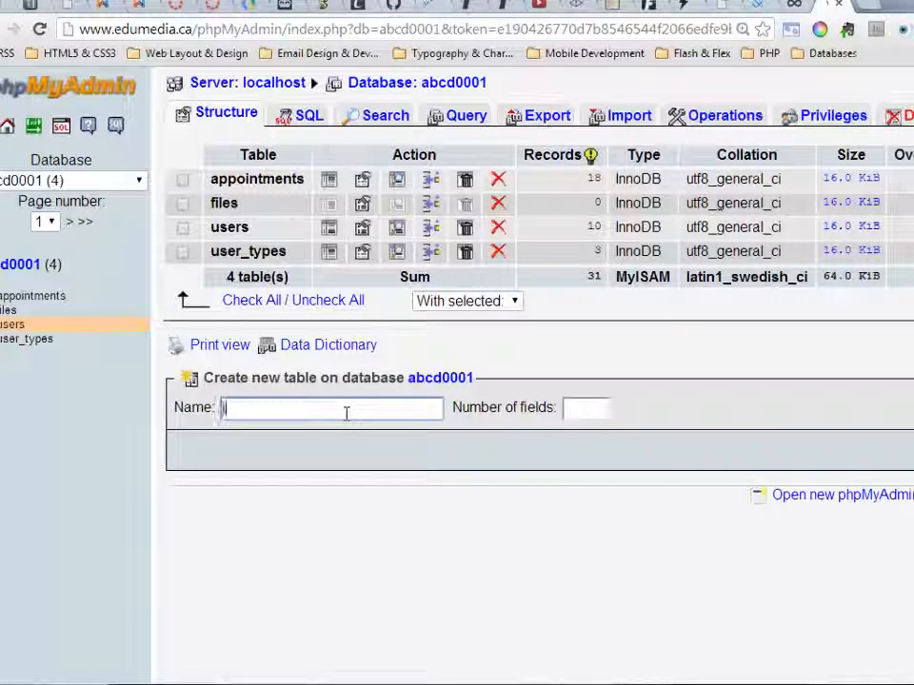
type("2")
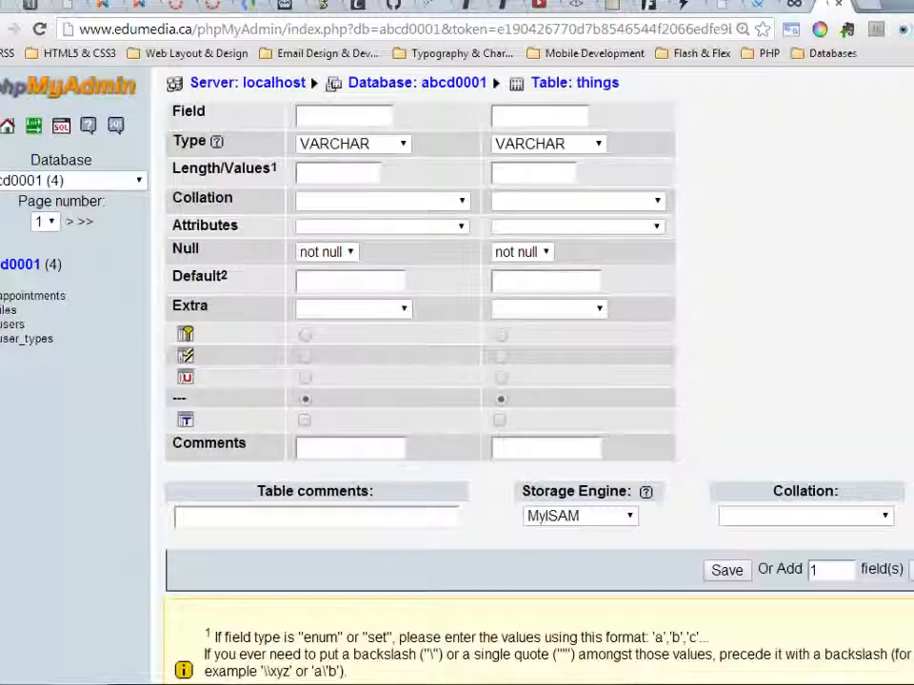
- Name the two fields thing_id and thing_name
left_click(345, 116)
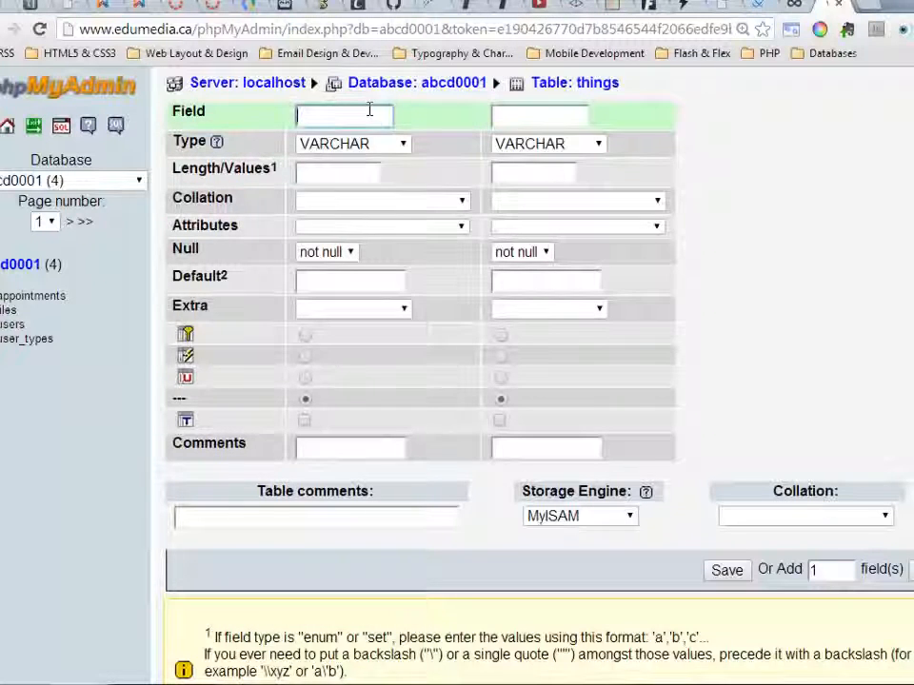
type("thing_")
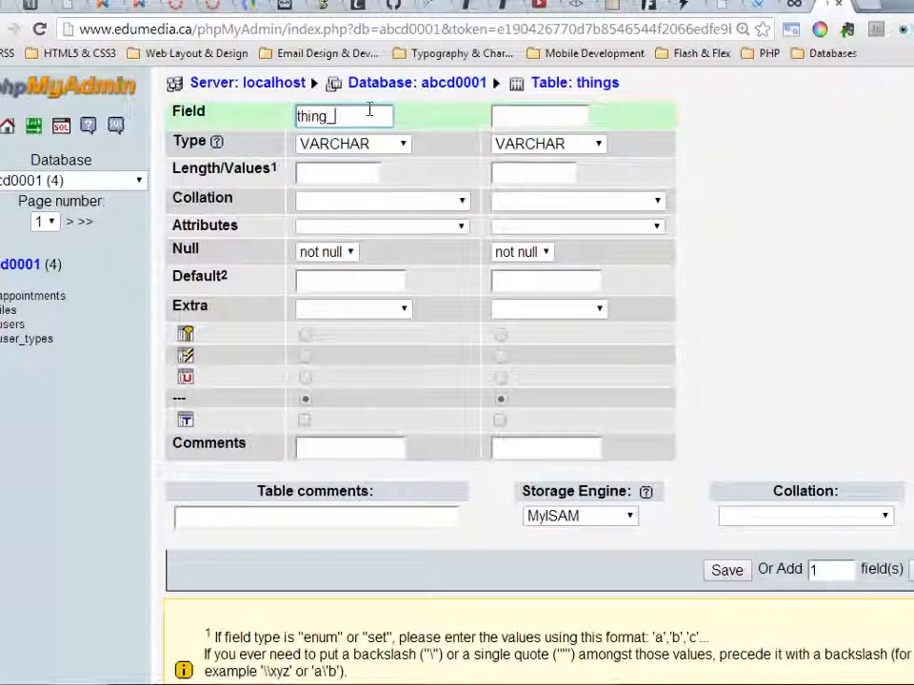
type("thing")
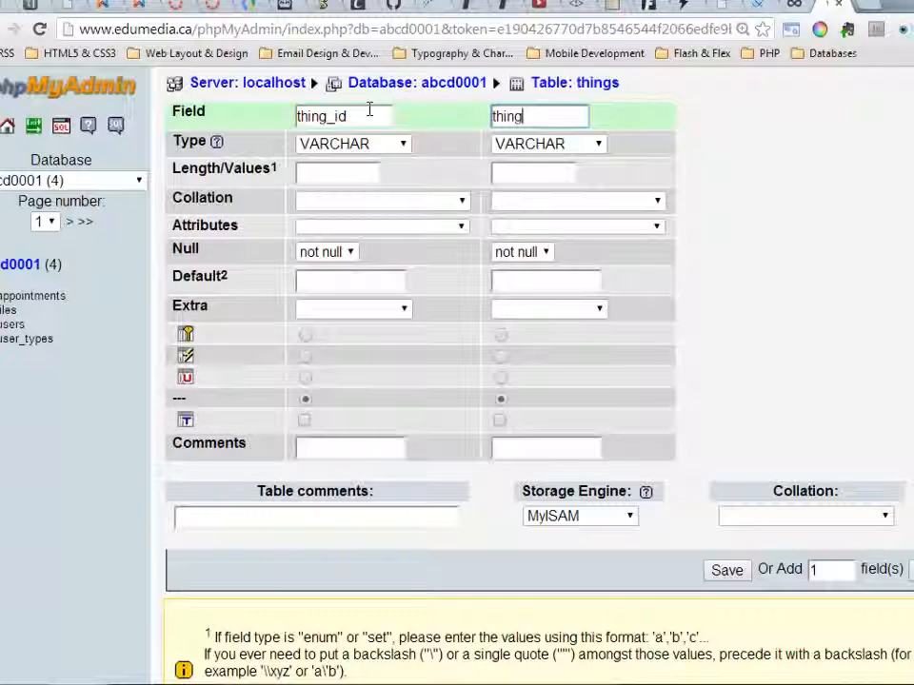
type("_name")
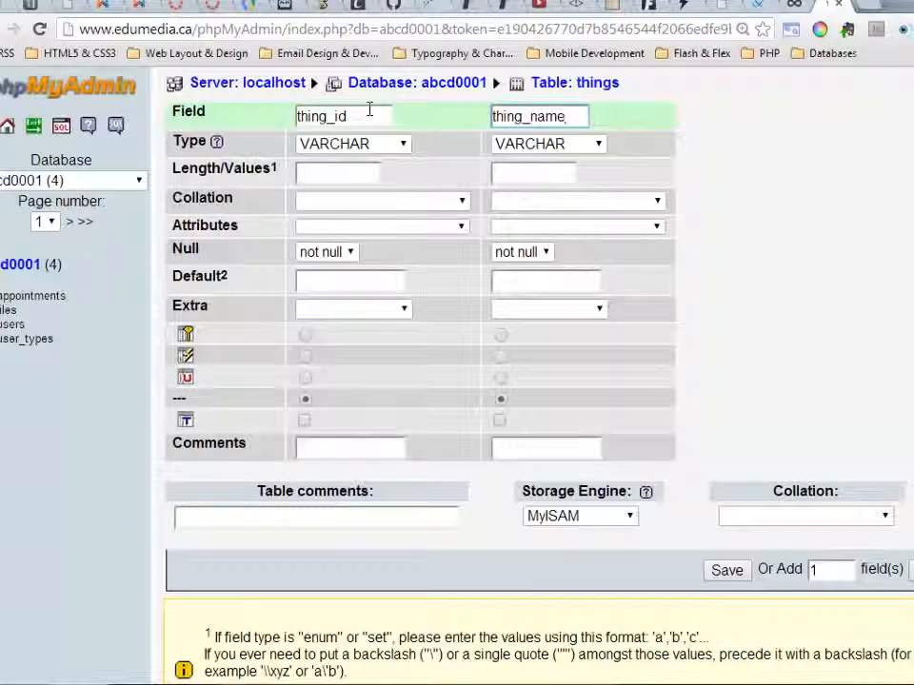
- Make thing_id an INT primary key and give thing_name a length of 80
left_click(352, 143)
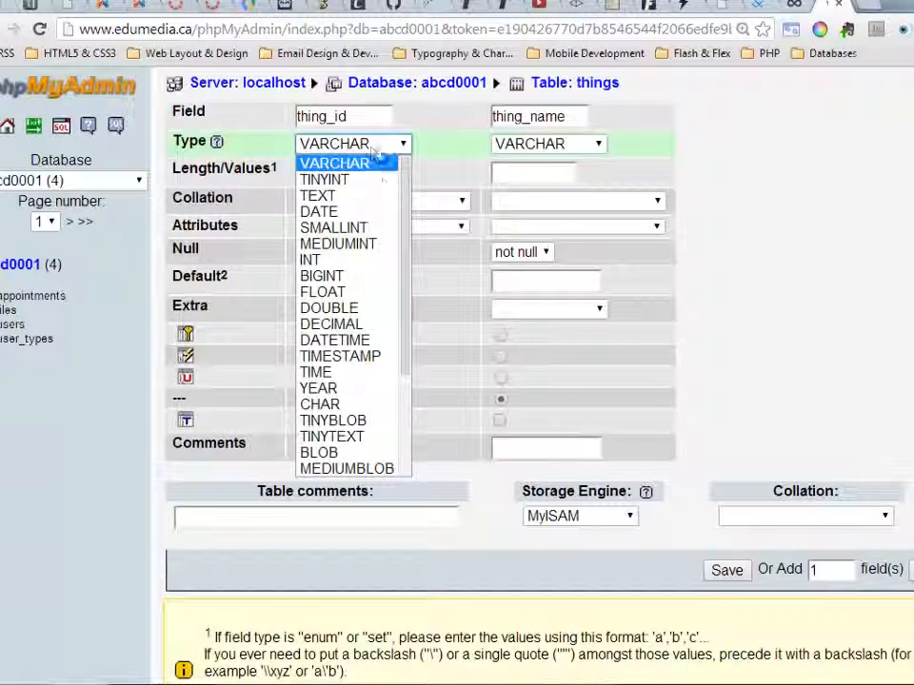
left_click(308, 259)
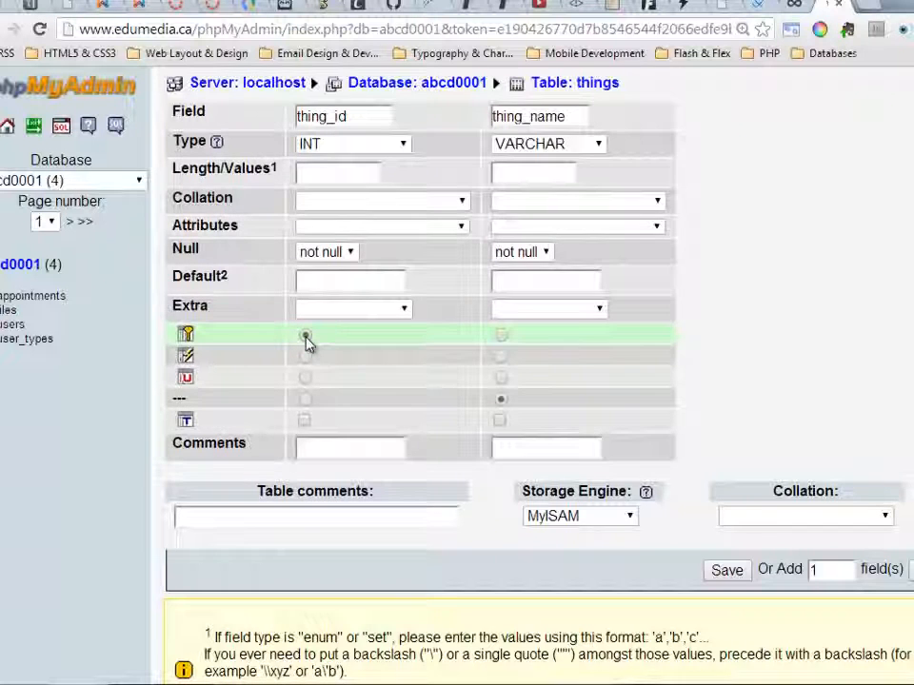
left_click(534, 171)
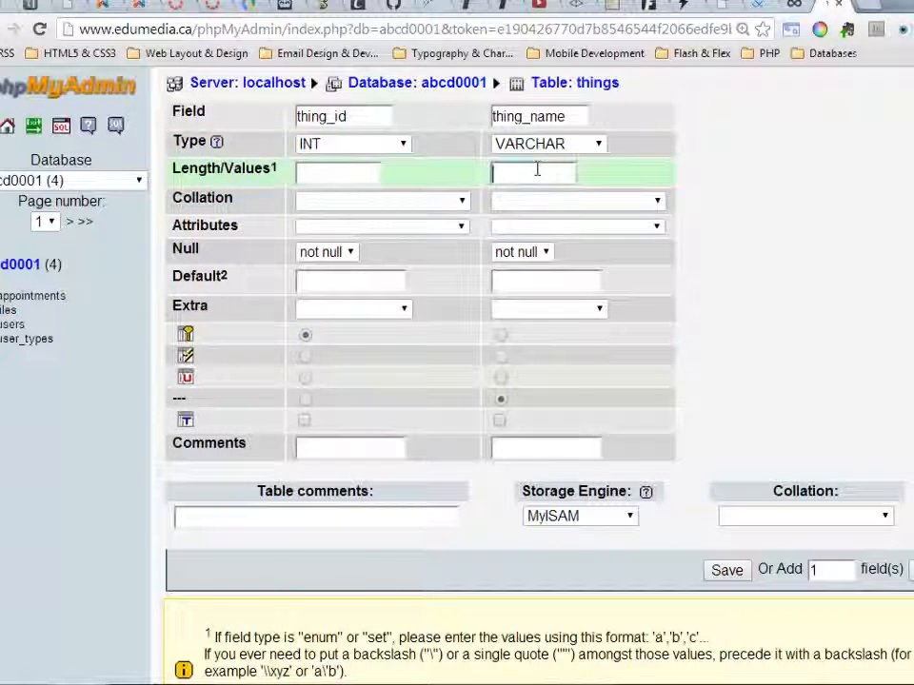
type("80")
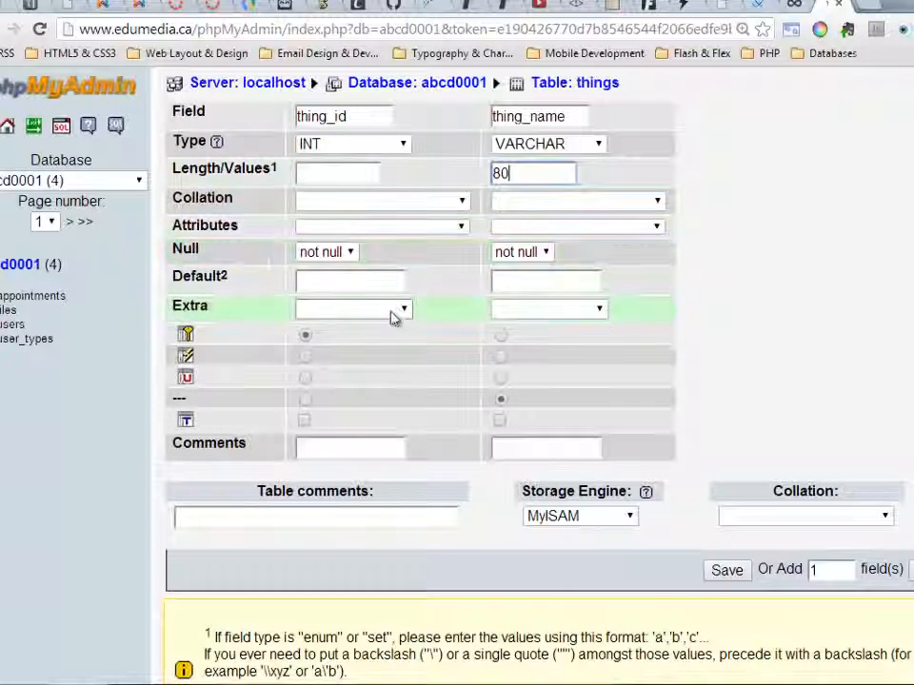
left_click(579, 514)
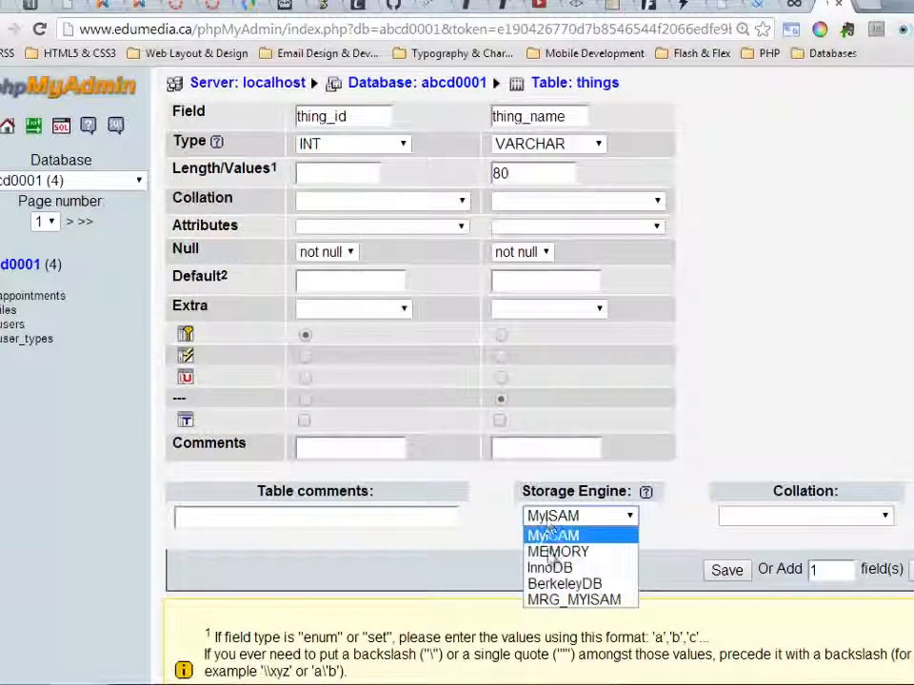
- Set the storage engine to InnoDB and the collation to utf8_general_ci
left_click(549, 568)
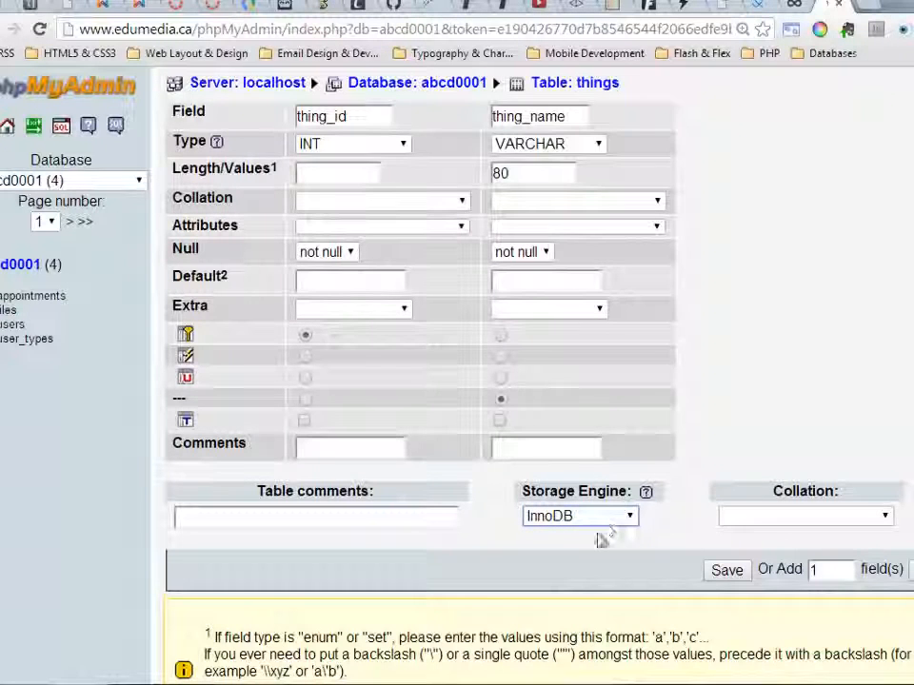
left_click(804, 514)
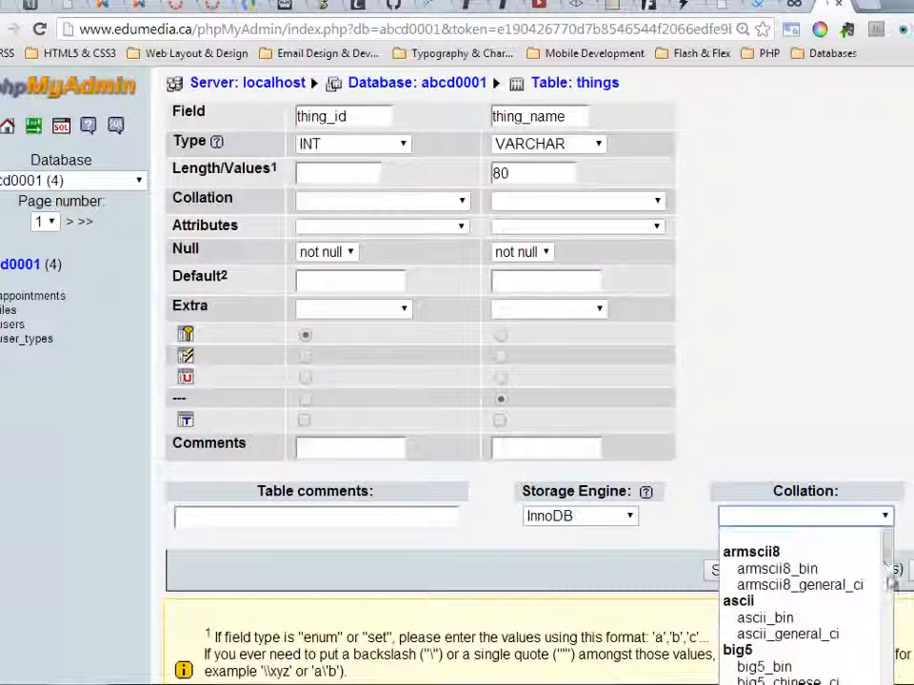
scroll("down", 3)
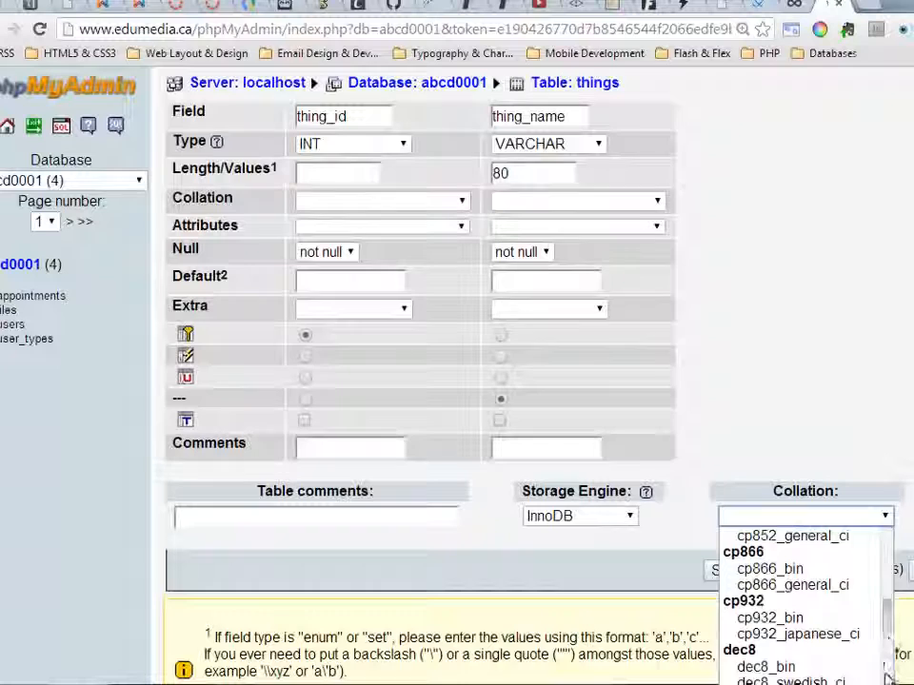
scroll("down", 3)
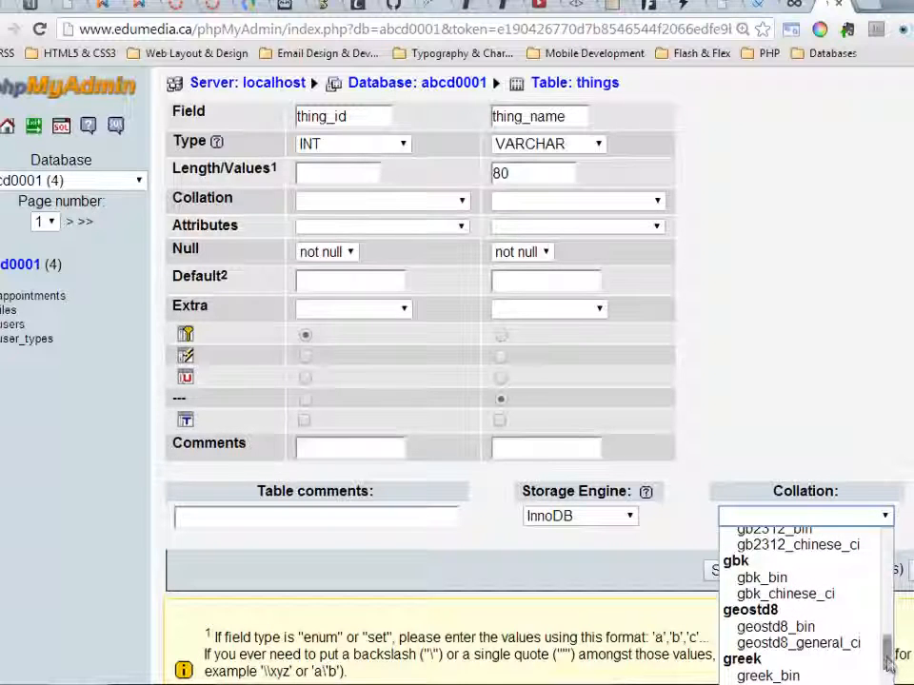
scroll("down", 3)
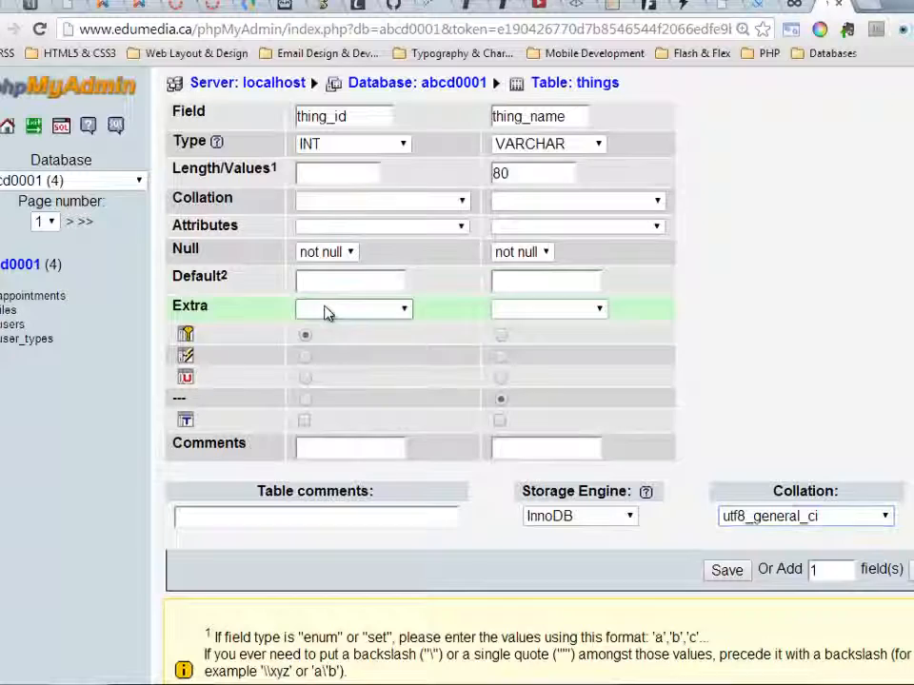
left_click(352, 308)
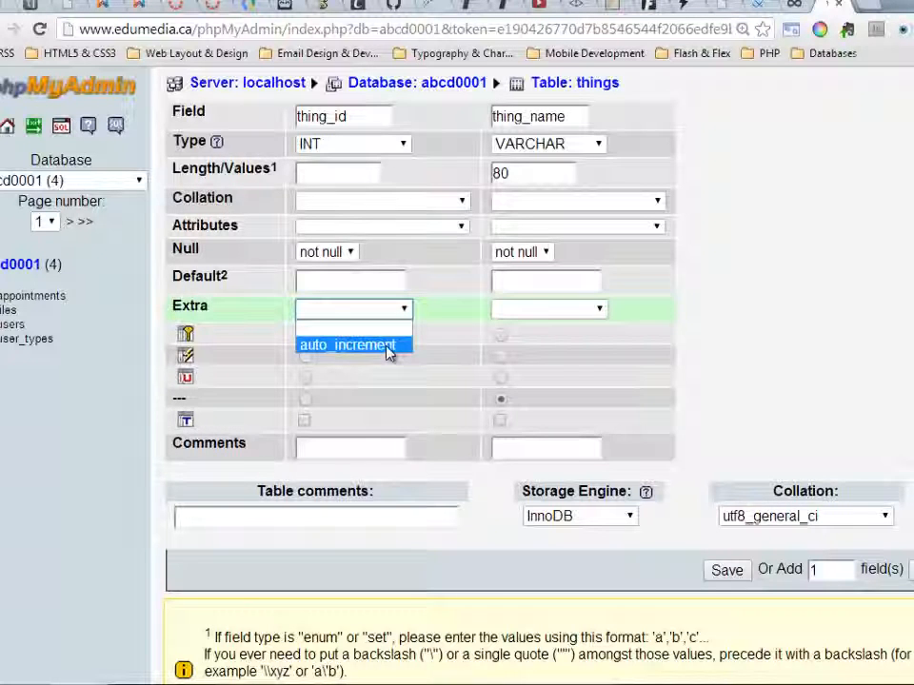
left_click(346, 345)
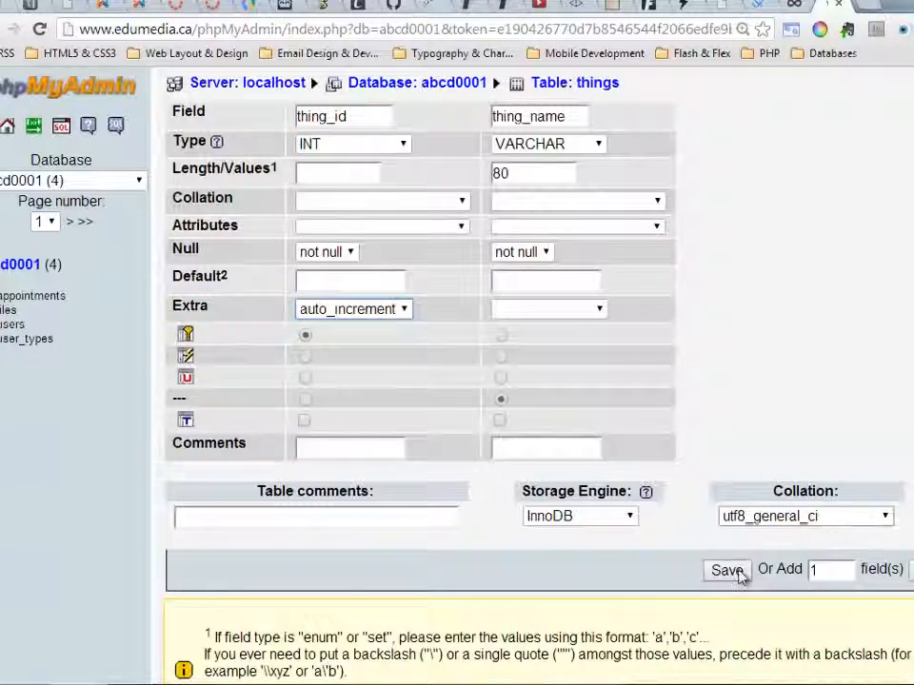
left_click(728, 569)
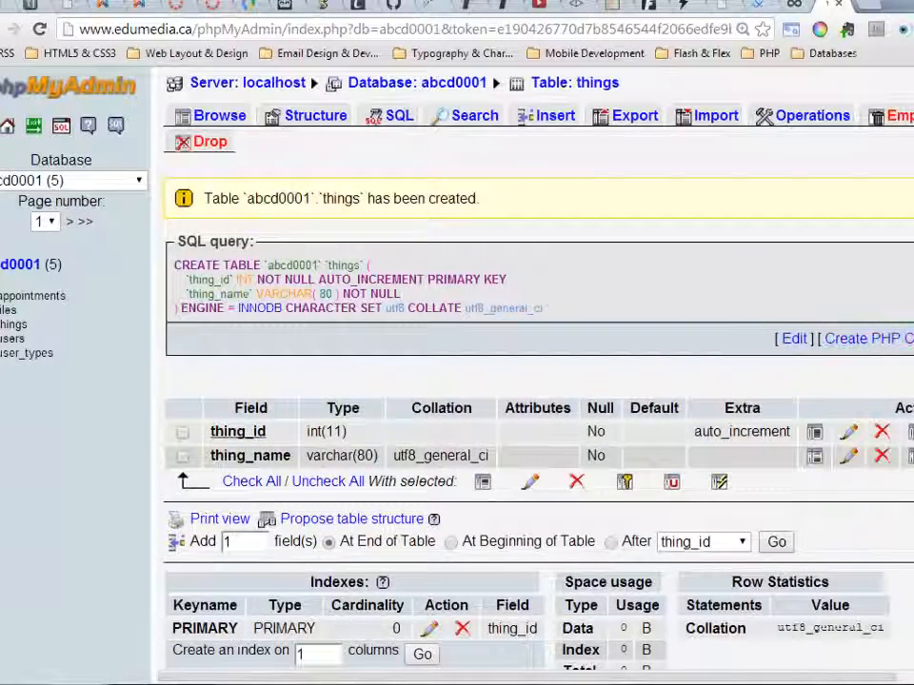
- Drop the things table and return to the abcd0001 table overview
scroll("down", 3)
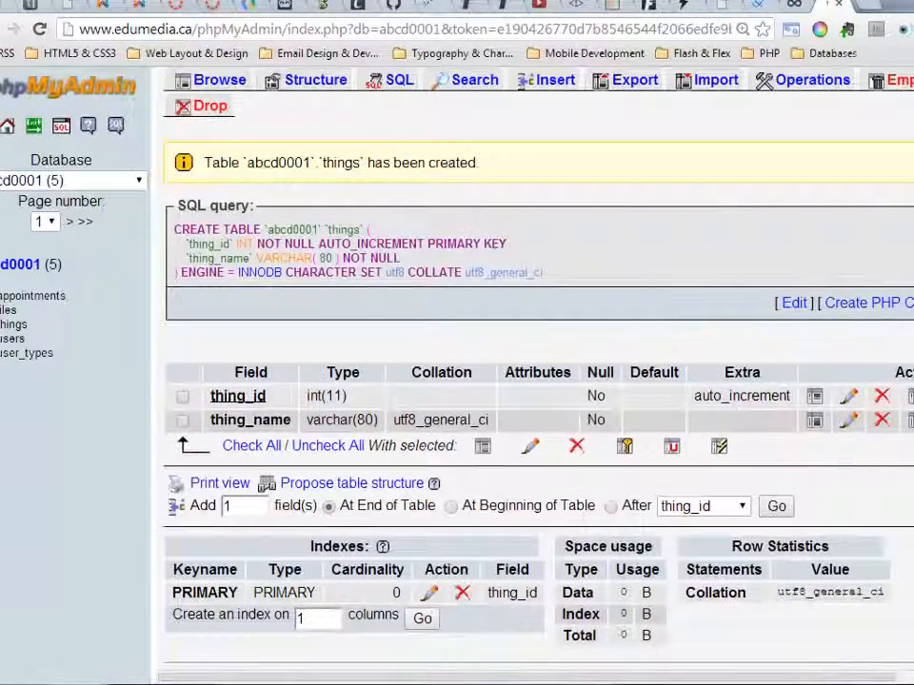
mouse_move(276, 421)
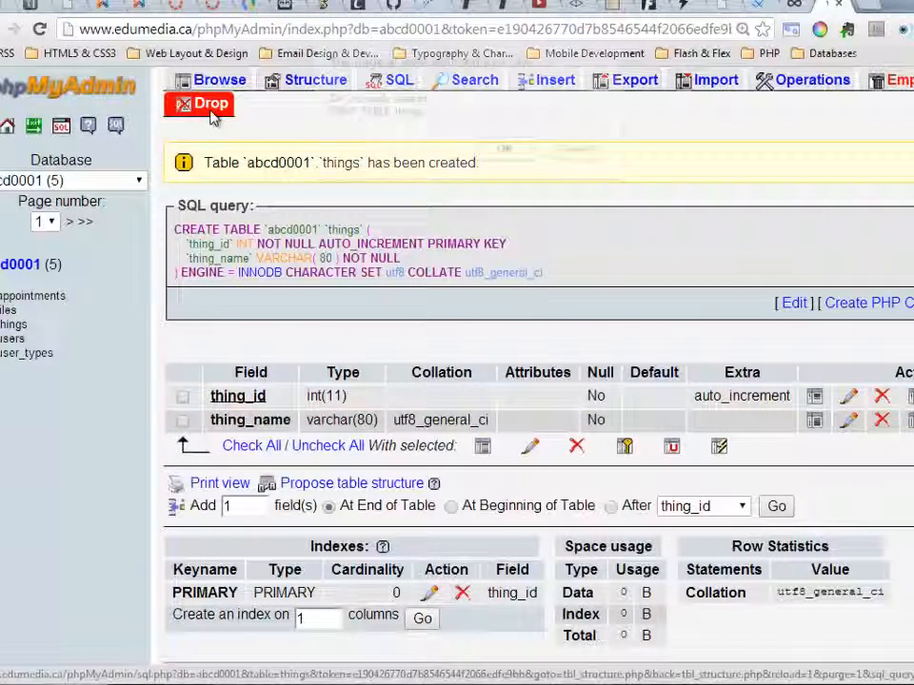
left_click(209, 103)
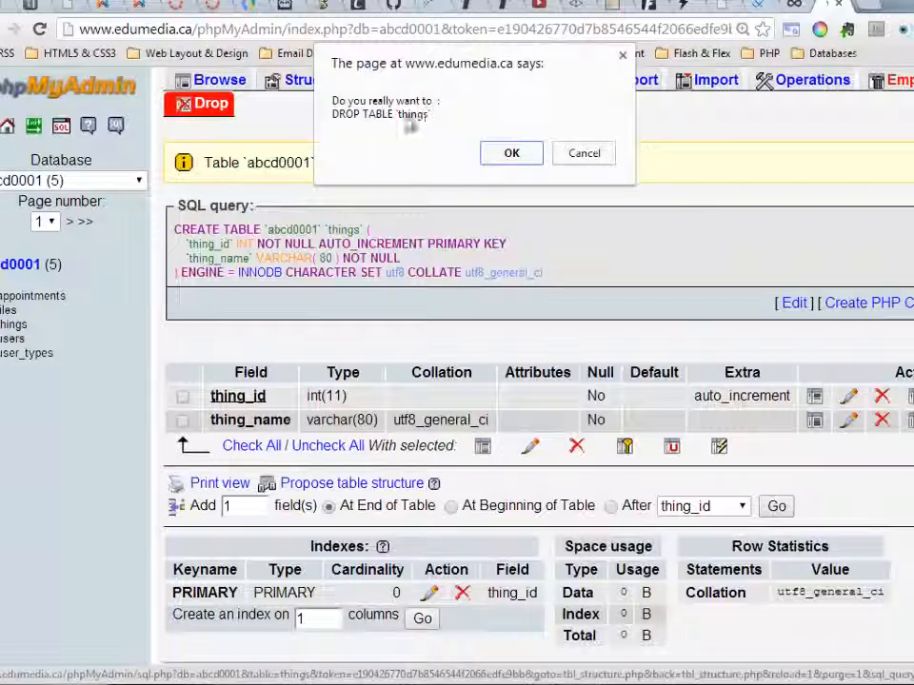
left_click(511, 152)
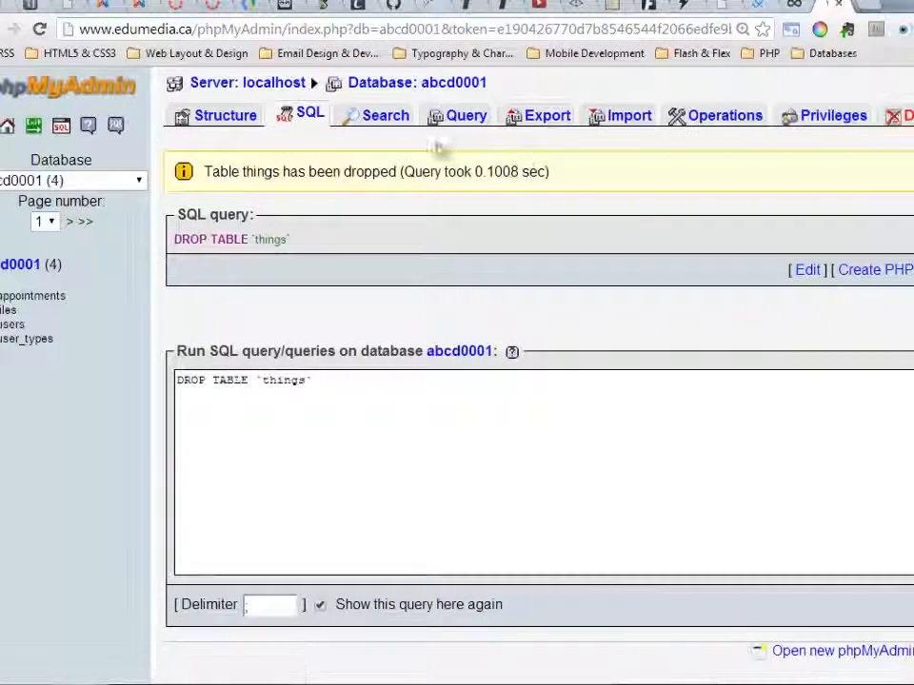
left_click(225, 116)
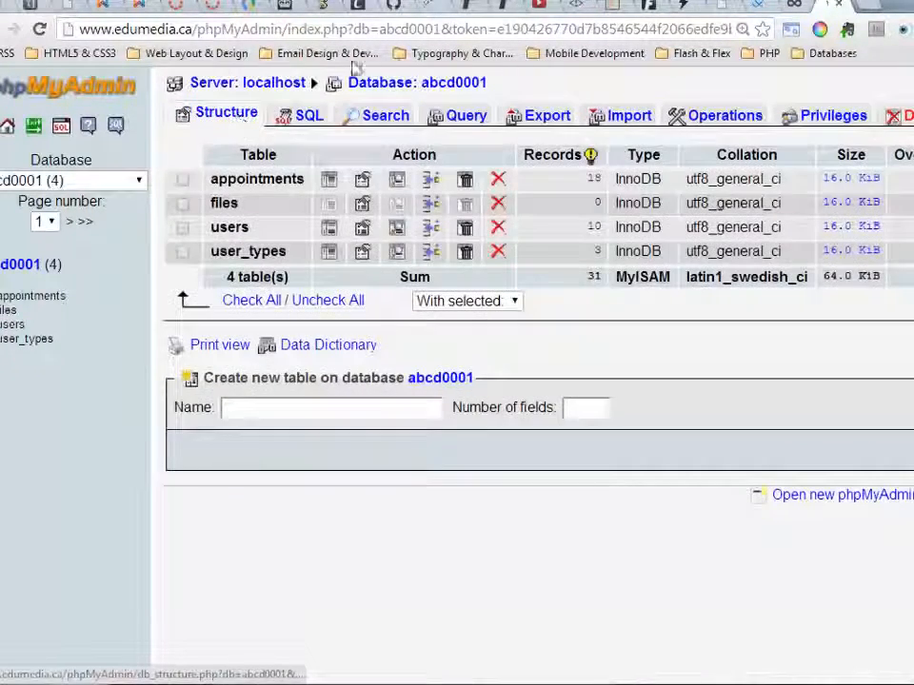
- Start a new table named things with 2 fields, thing_id and thing_name
left_click(332, 407)
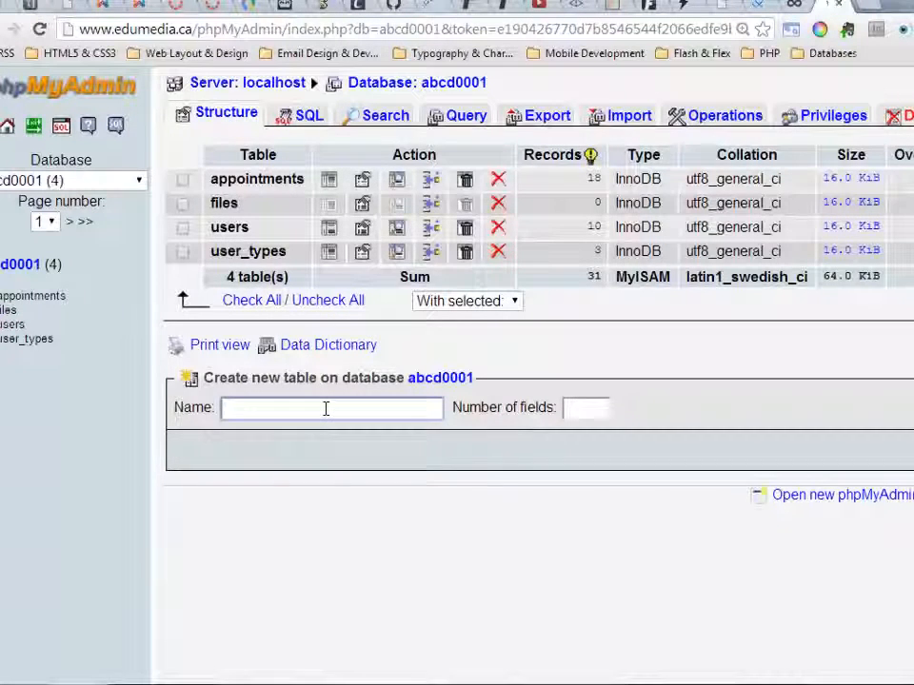
type("things")
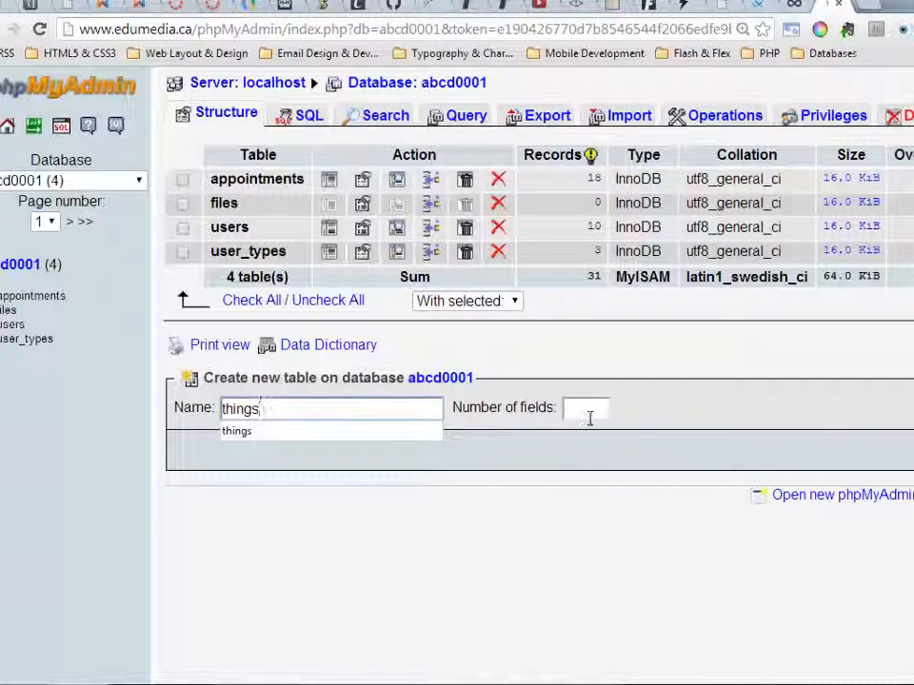
type("2")
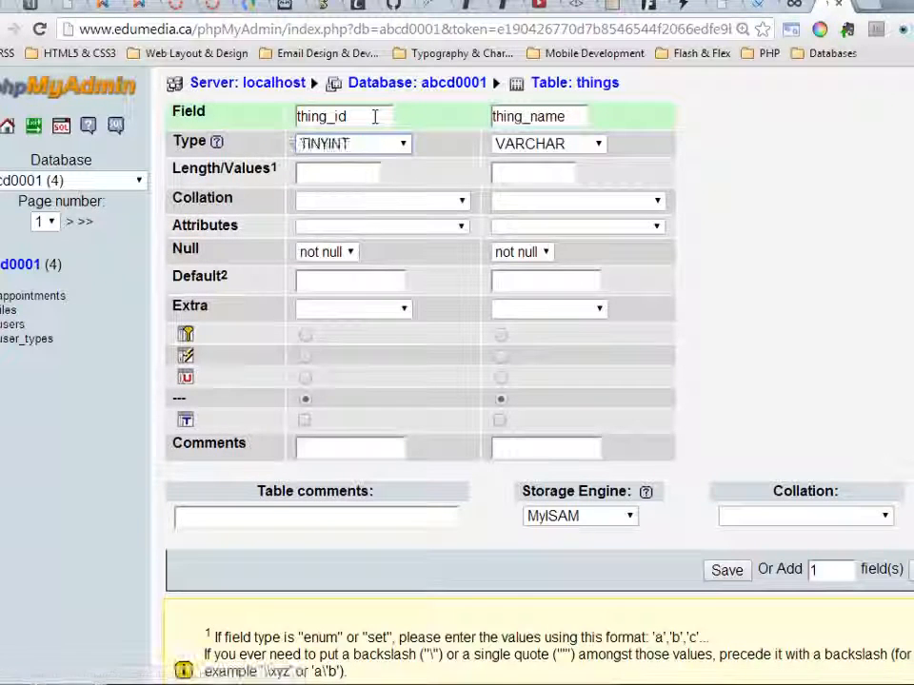
- Set thing_id to INT, choose the InnoDB engine and dismiss the not-a-number warning
left_click(353, 143)
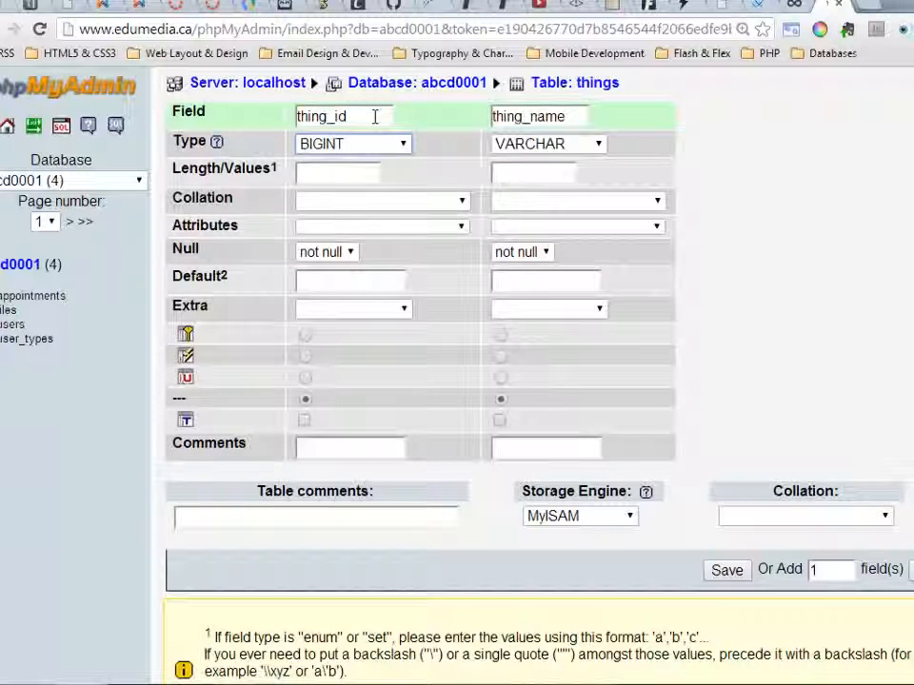
left_click(352, 145)
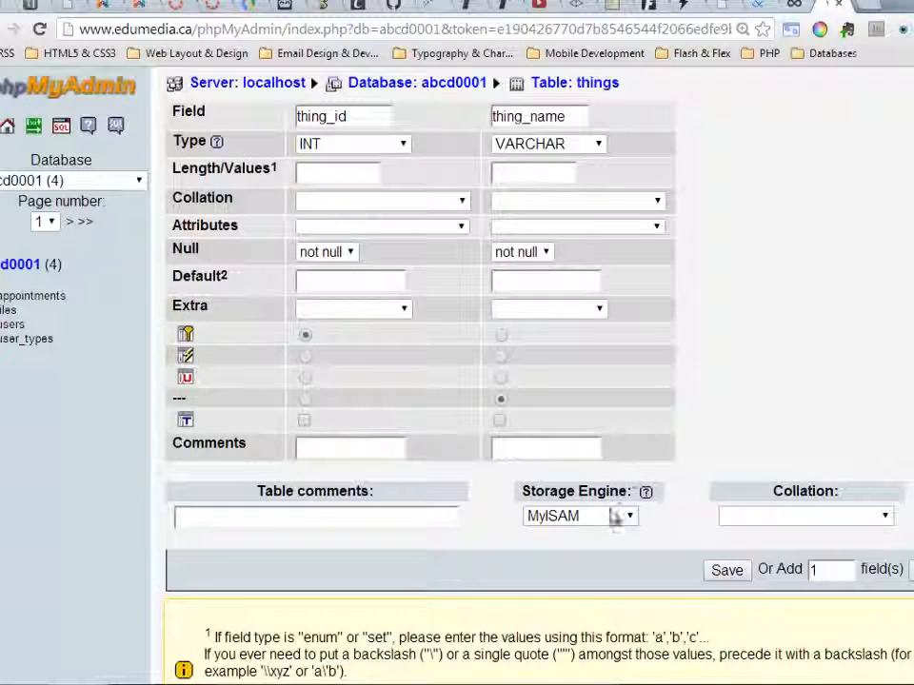
left_click(581, 514)
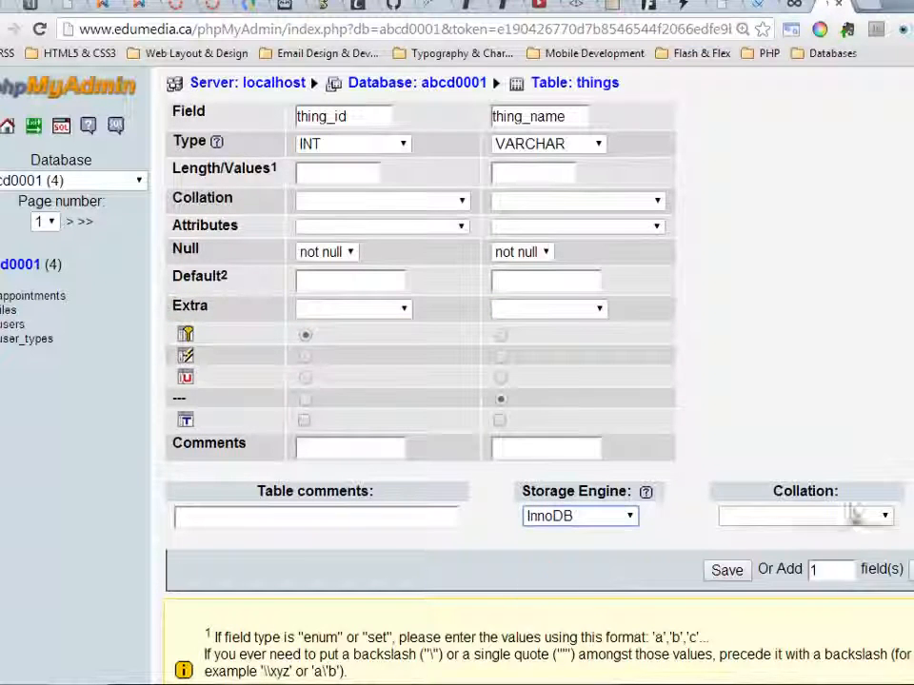
left_click(727, 571)
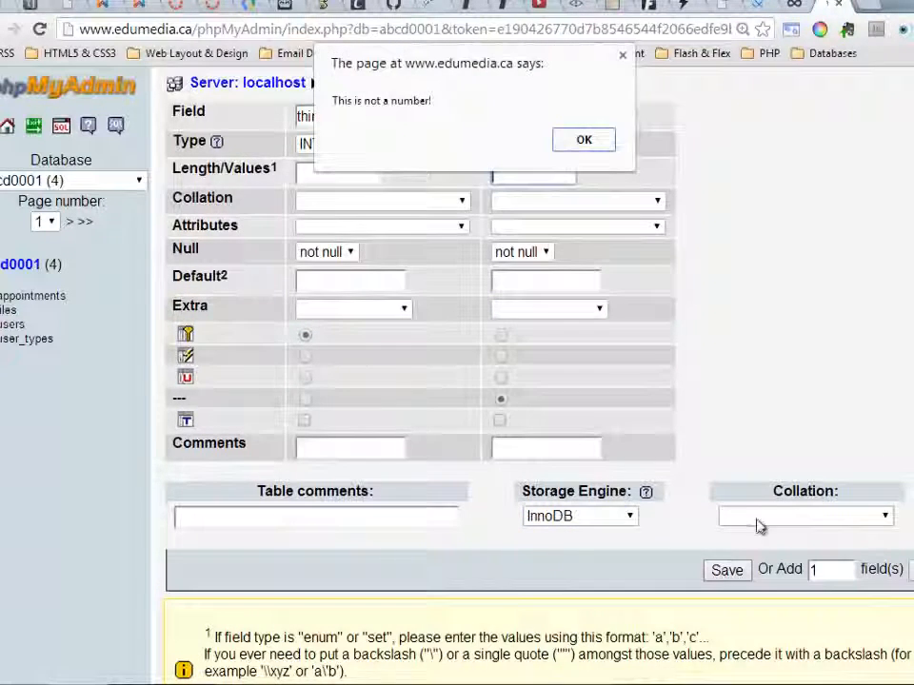
left_click(583, 139)
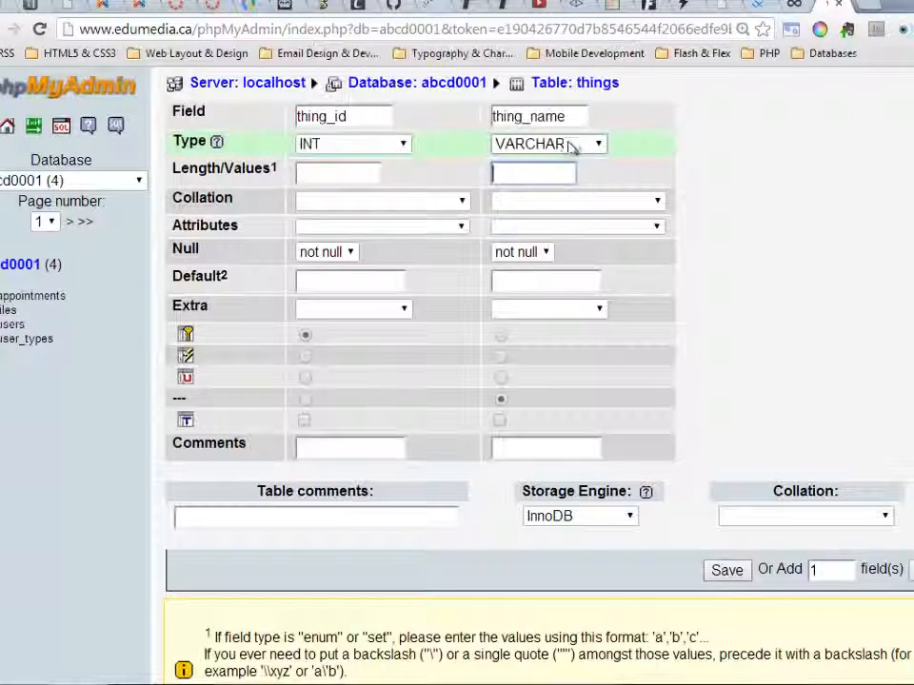
- Give thing_name a length of 120 and save the things table
left_click(533, 173)
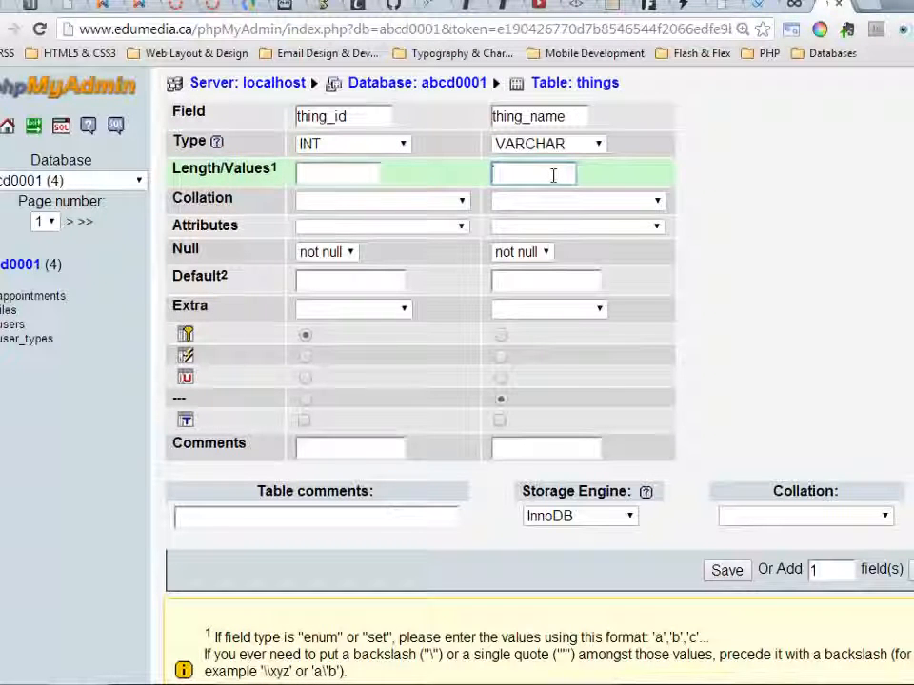
type("120")
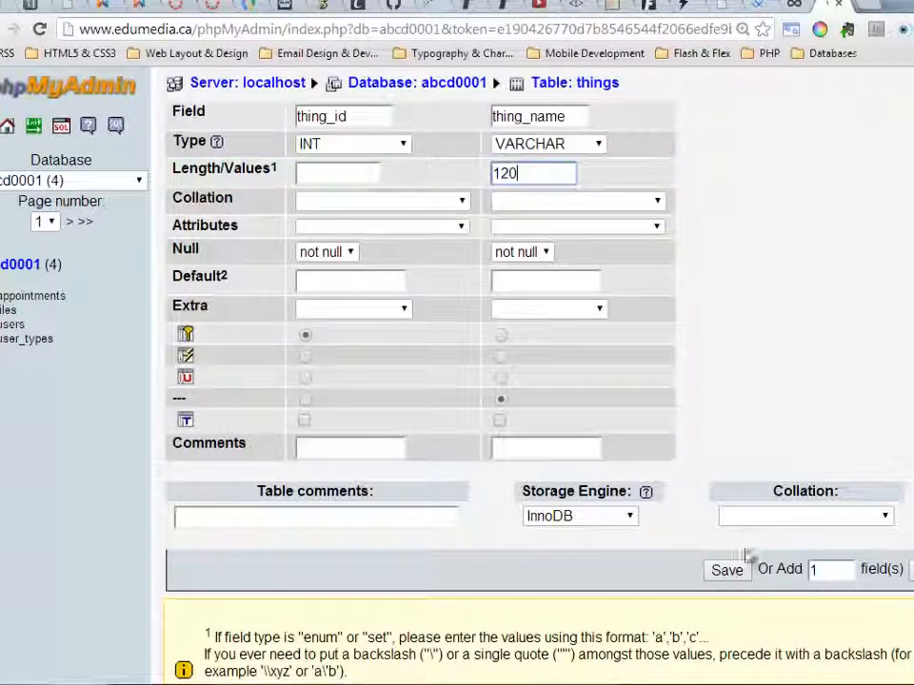
left_click(728, 570)
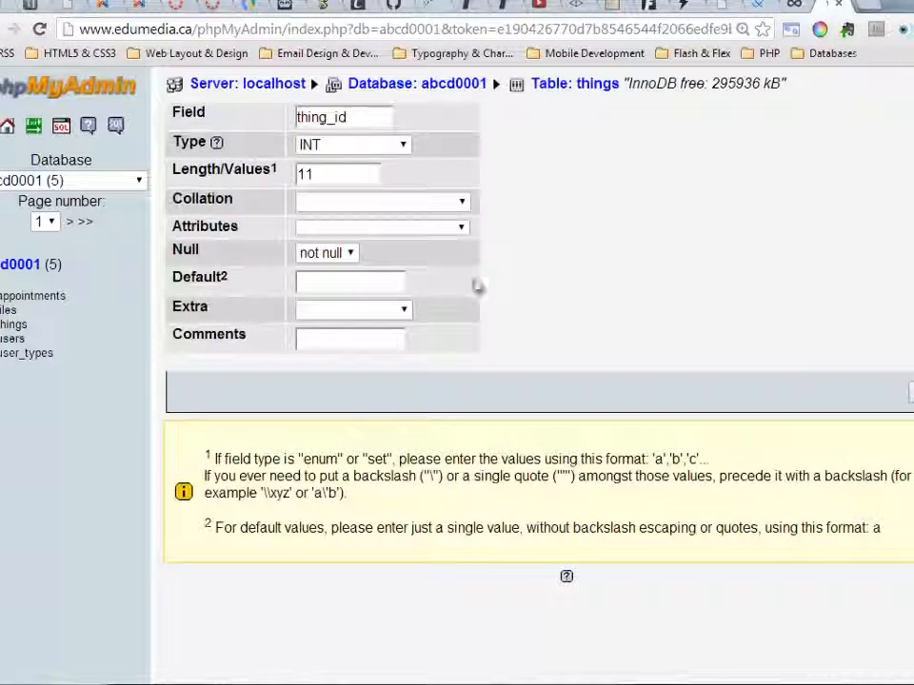
- Set thing_id's Extra option to auto_increment
left_click(352, 308)
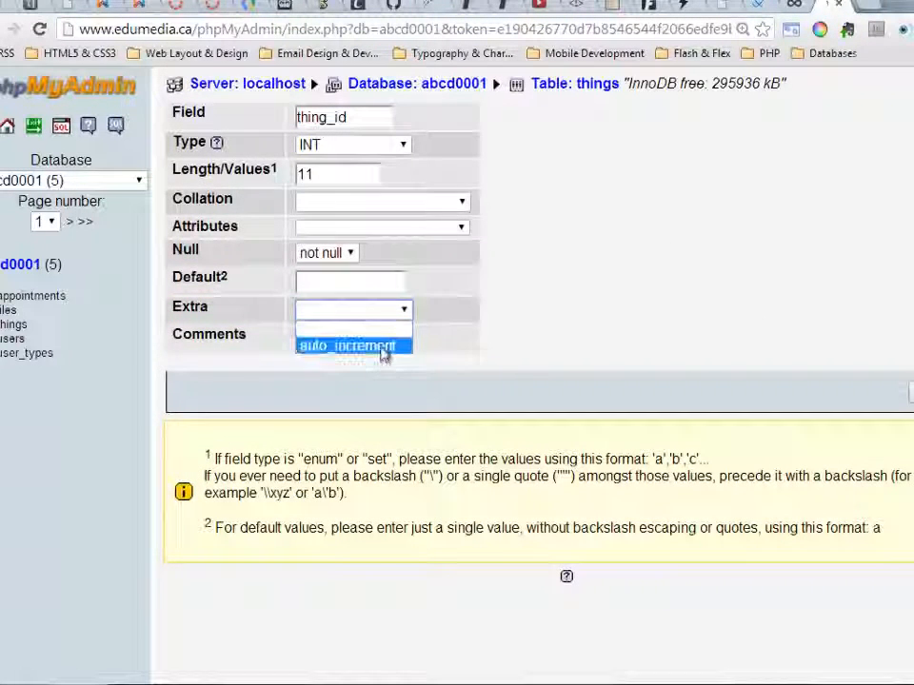
left_click(352, 346)
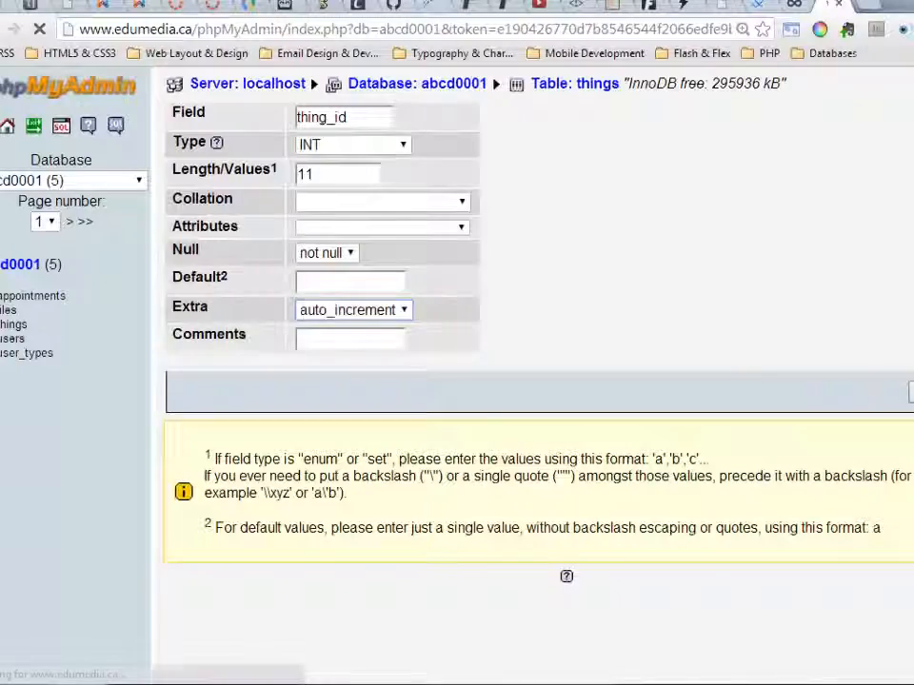